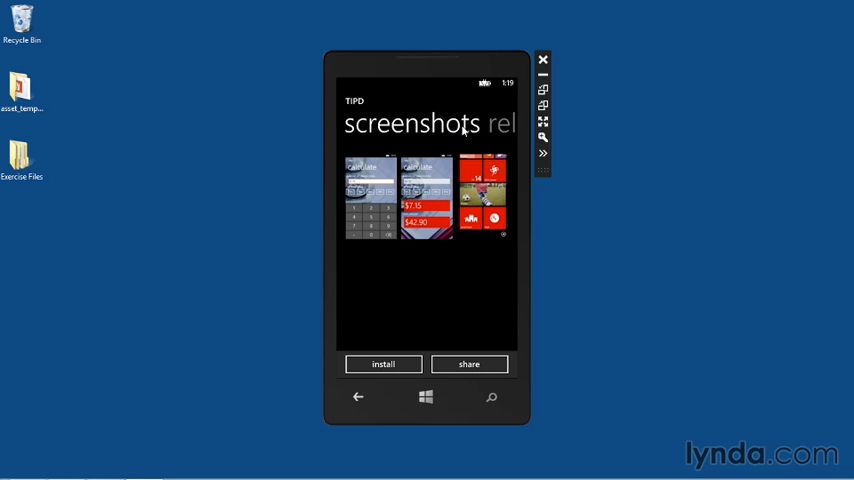
pyautogui.moveTo(408, 284)
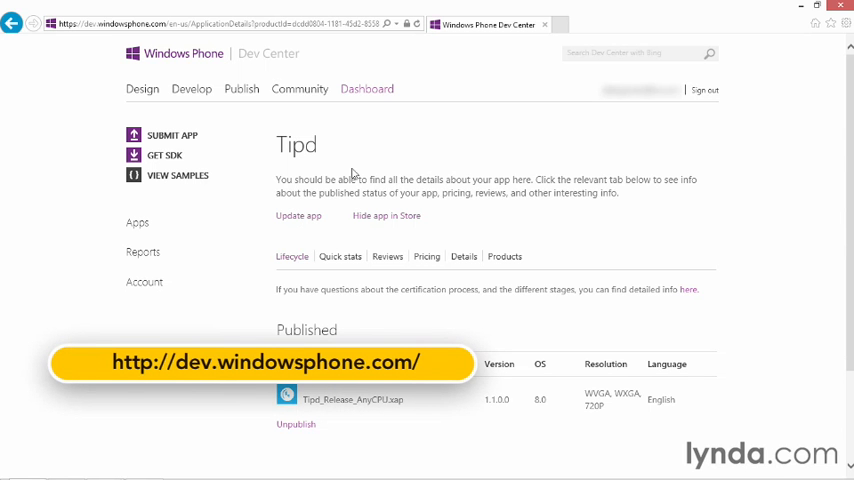
pyautogui.moveTo(296, 164)
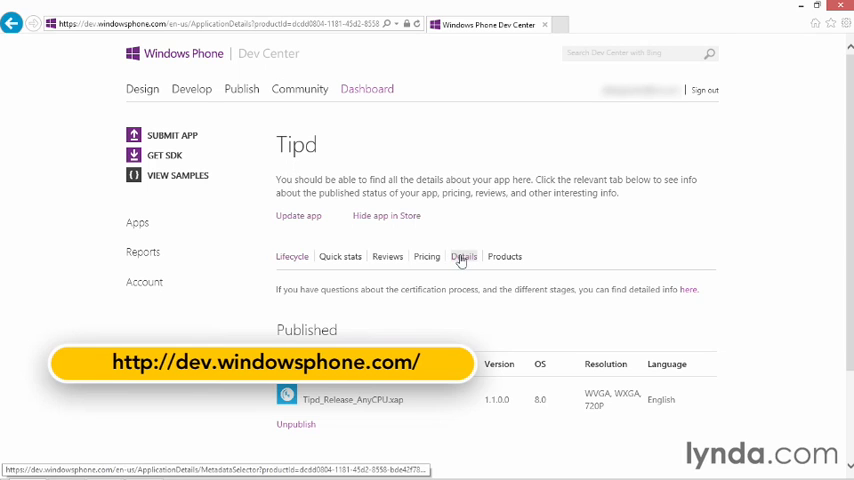
# View Tipd's published app properties on the Details tab: store link, category, price and App ID
pyautogui.click(464, 256)
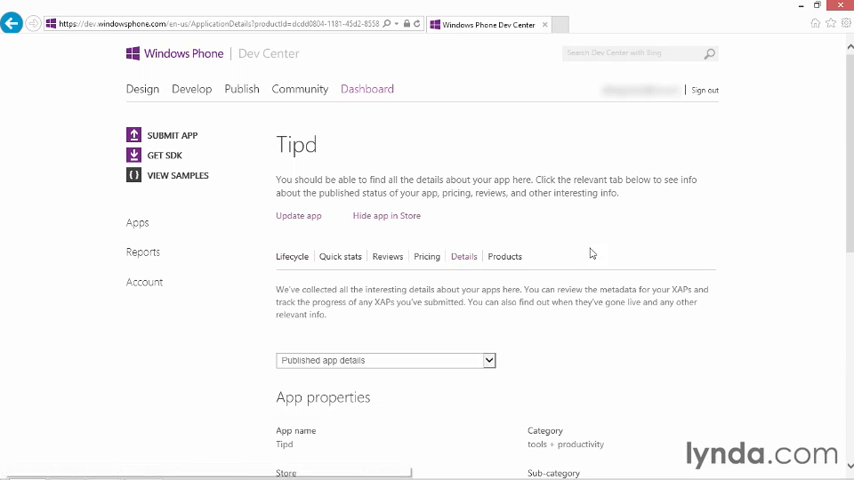
pyautogui.scroll(-3)
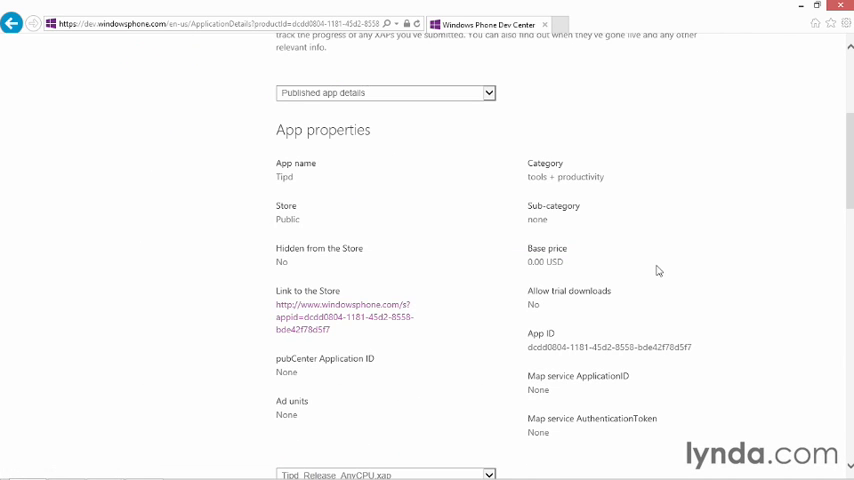
pyautogui.moveTo(308, 310)
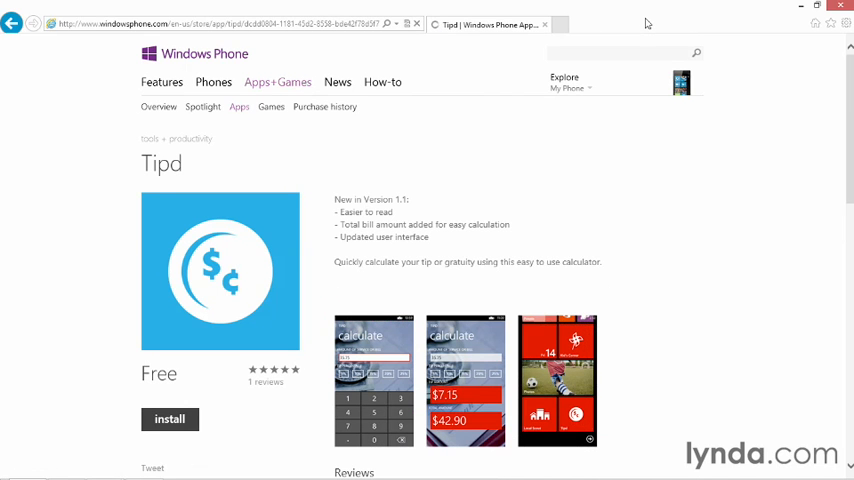
pyautogui.moveTo(616, 32)
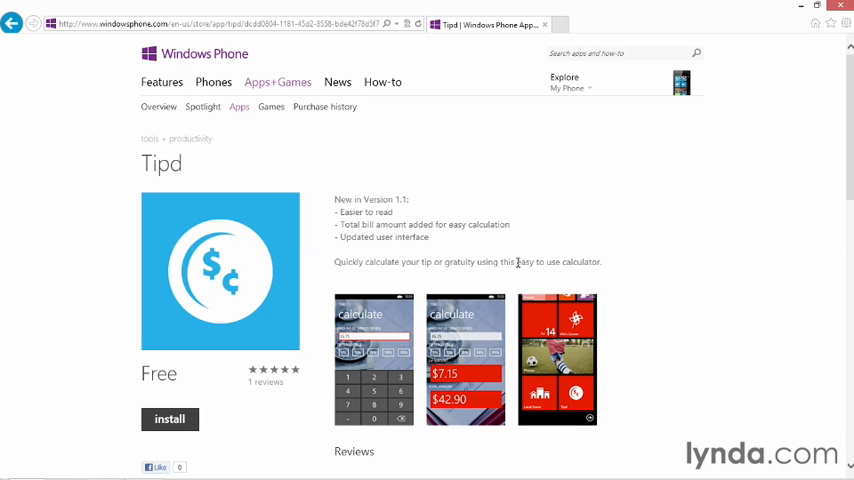
pyautogui.scroll(-3)
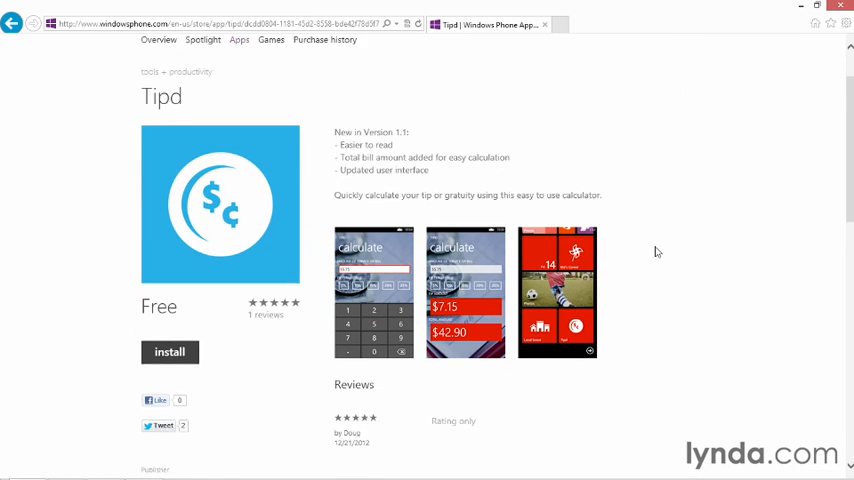
pyautogui.scroll(-3)
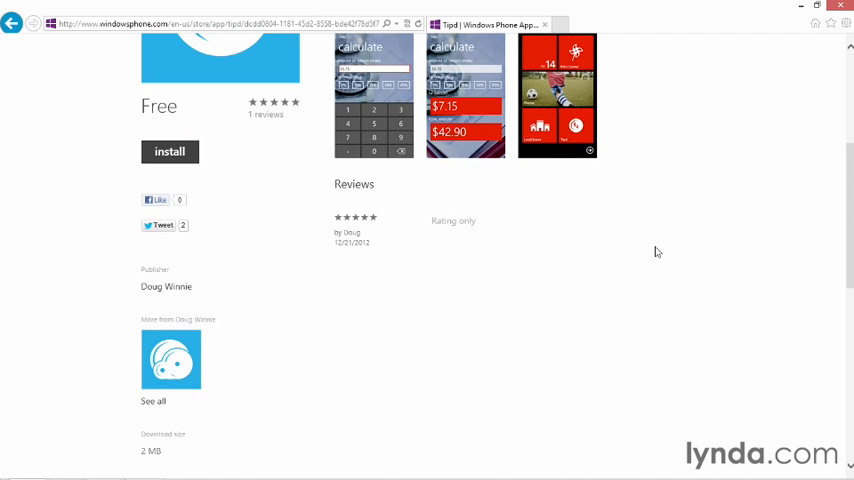
pyautogui.scroll(3)
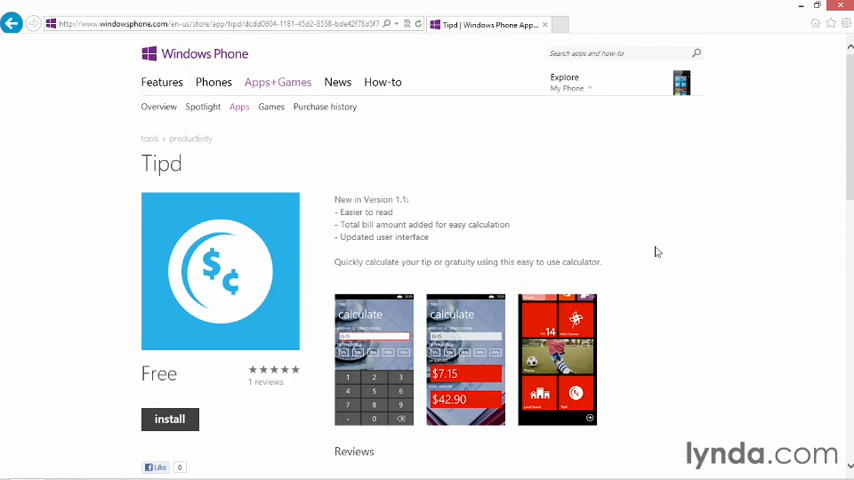